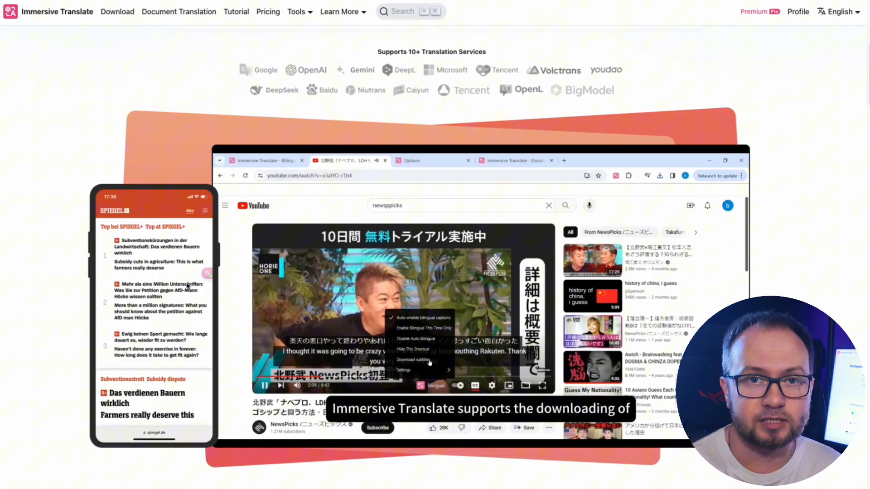
Try the homepage demos for the AI Context, Mouse Hover and Input Box translation features.
{"action": "left_click", "coordinate": [412, 359]}
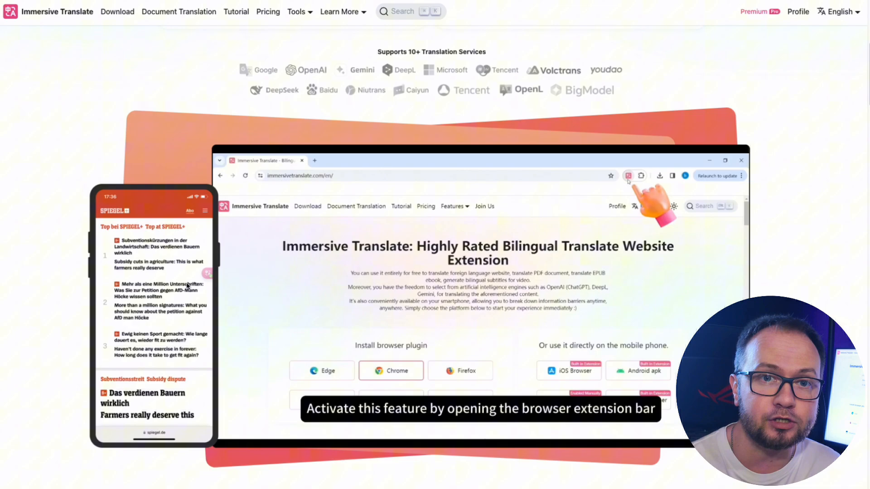
{"action": "left_click", "coordinate": [628, 176]}
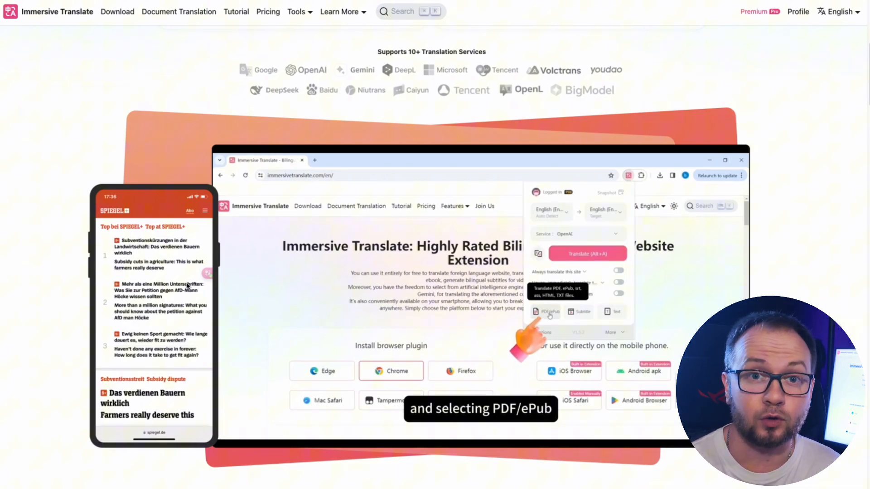
{"action": "left_click", "coordinate": [550, 311]}
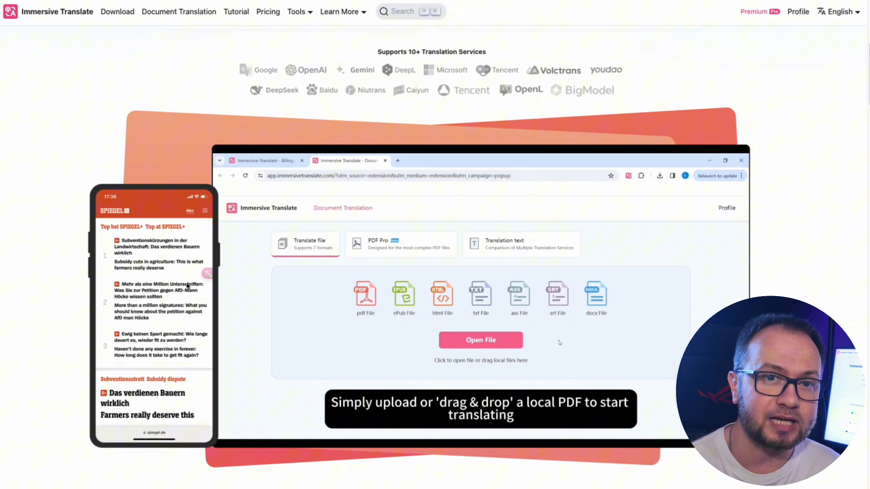
{"action": "left_click", "coordinate": [480, 341]}
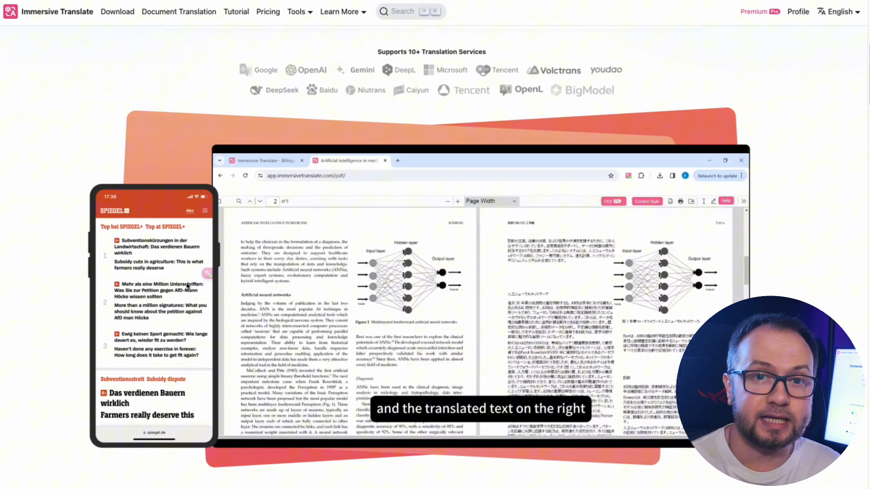
{"action": "left_click", "coordinate": [646, 201]}
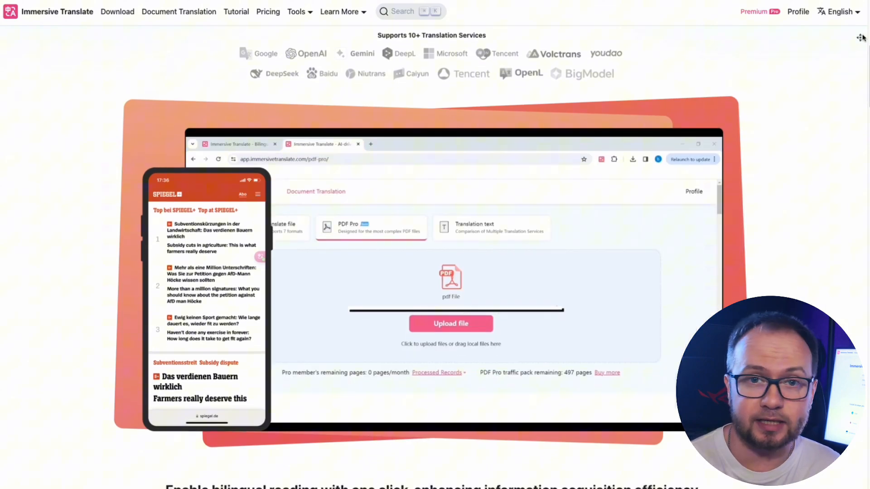
Scroll down the homepage to the Usage Scenarios showcase.
{"action": "scroll", "scroll_direction": "down", "scroll_amount": 3}
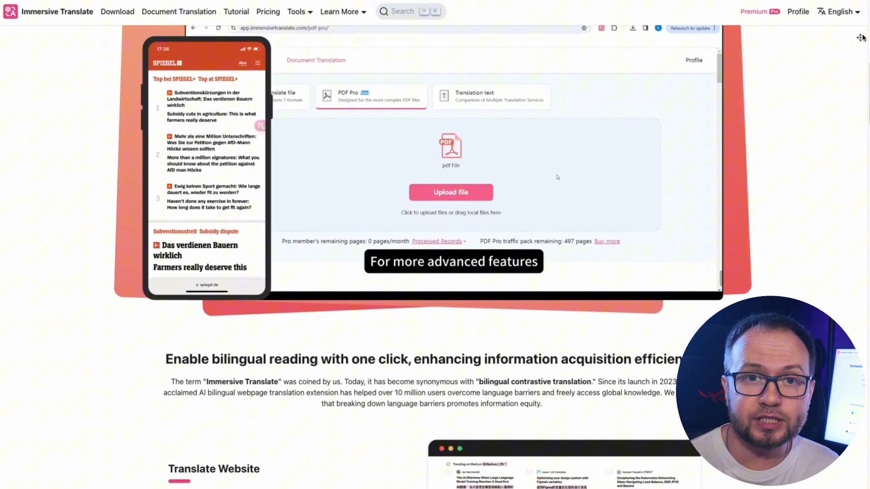
{"action": "scroll", "scroll_direction": "down", "scroll_amount": 3}
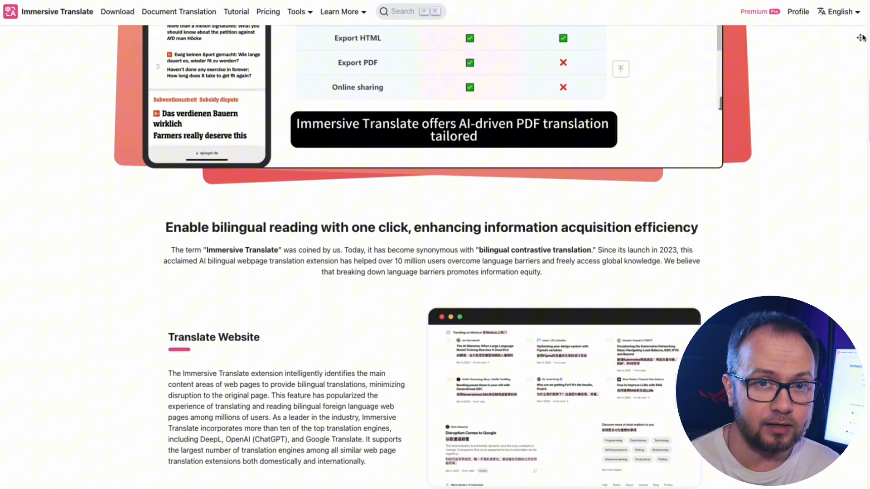
{"action": "scroll", "scroll_direction": "down", "scroll_amount": 3}
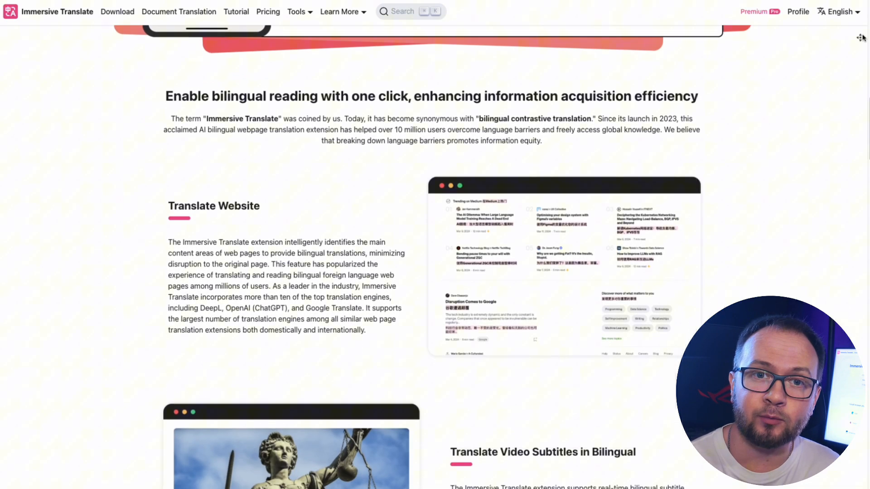
{"action": "scroll", "scroll_direction": "down", "scroll_amount": 3}
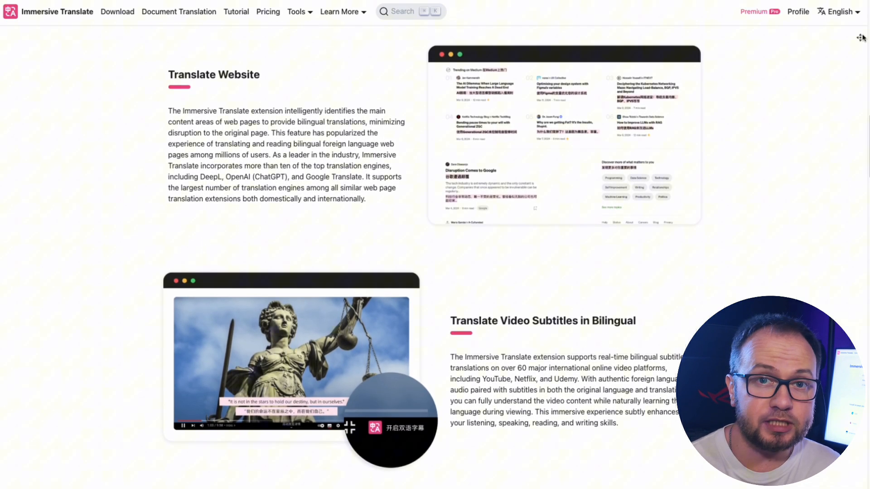
{"action": "scroll", "scroll_direction": "down", "scroll_amount": 3}
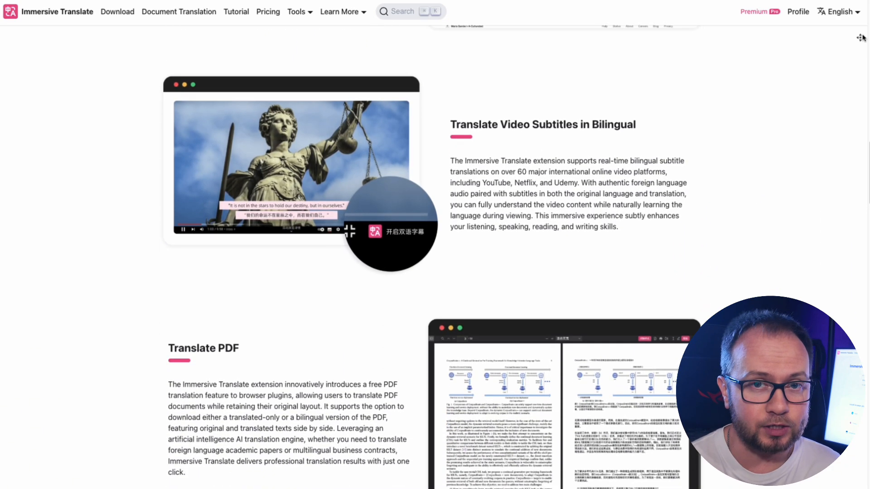
{"action": "scroll", "scroll_direction": "down", "scroll_amount": 3}
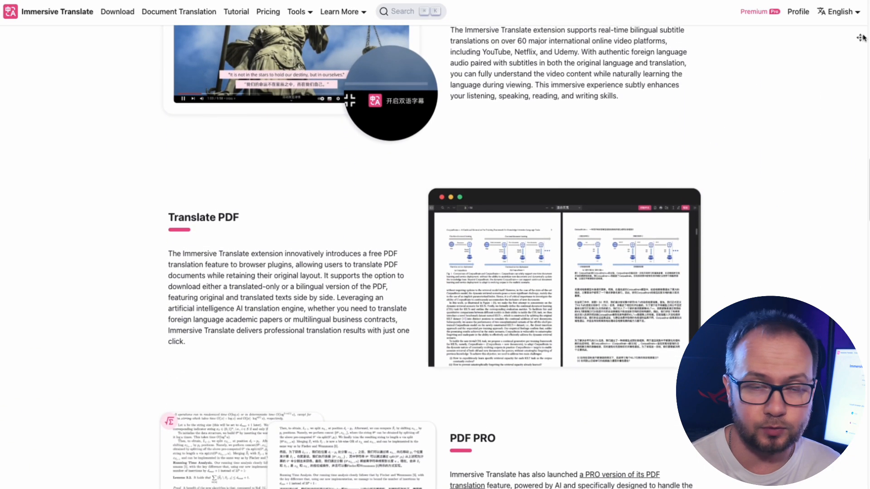
{"action": "scroll", "scroll_direction": "down", "scroll_amount": 3}
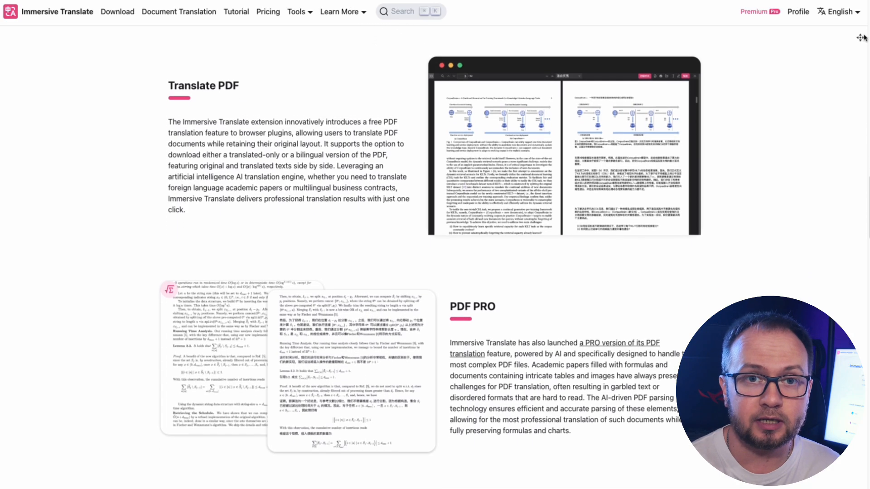
{"action": "scroll", "scroll_direction": "down", "scroll_amount": 3}
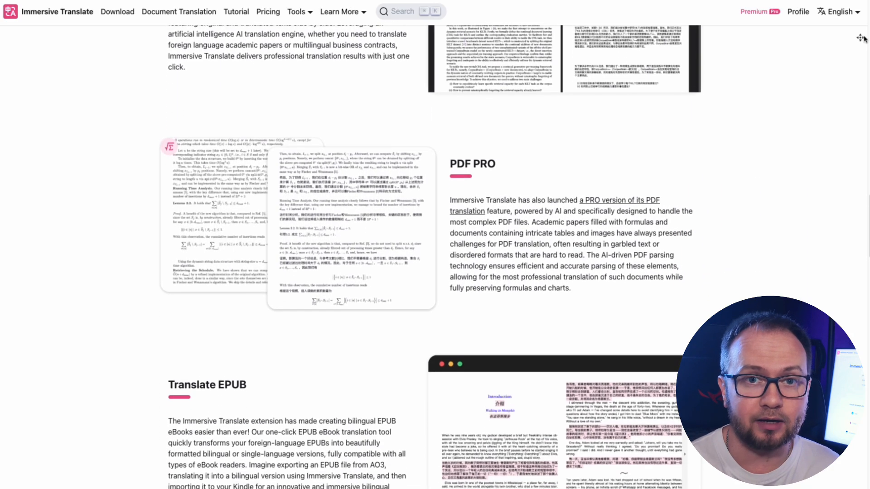
{"action": "scroll", "scroll_direction": "down", "scroll_amount": 3}
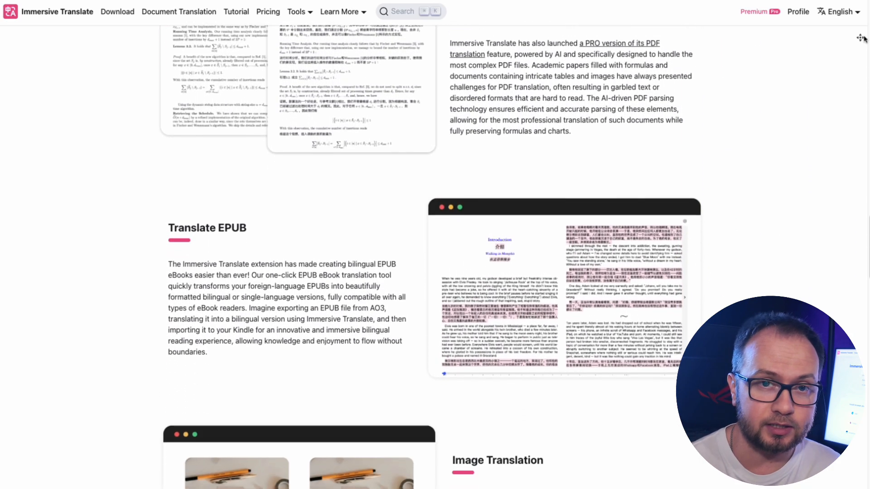
{"action": "scroll", "scroll_direction": "down", "scroll_amount": 3}
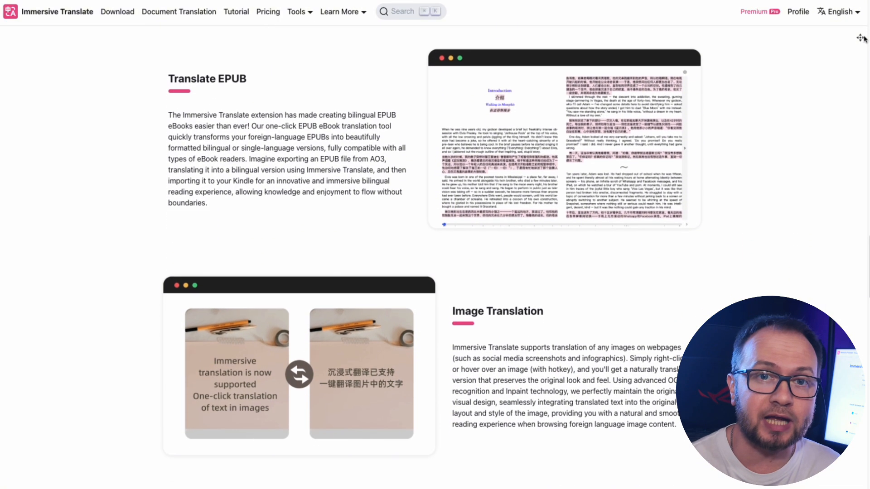
{"action": "scroll", "scroll_direction": "down", "scroll_amount": 3}
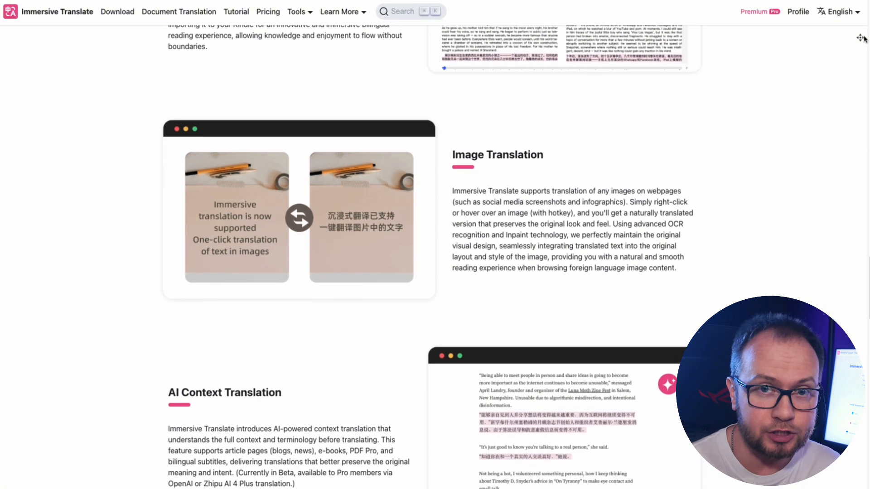
{"action": "scroll", "scroll_direction": "down", "scroll_amount": 3}
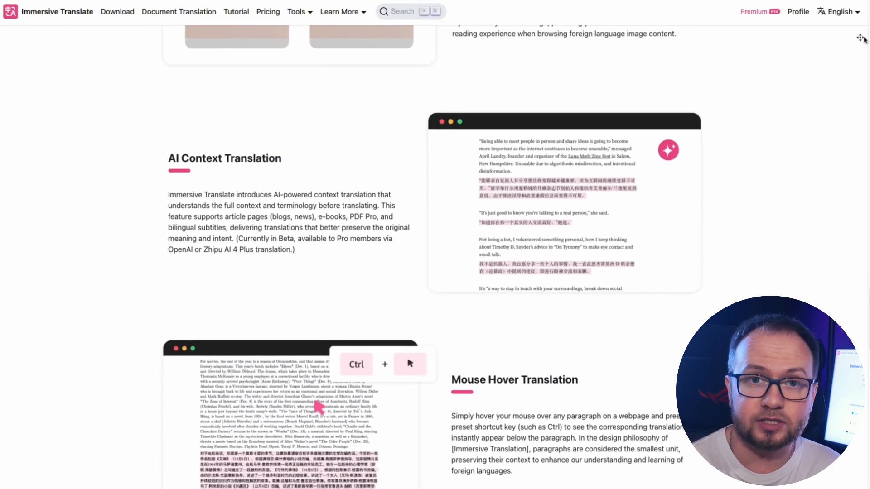
{"action": "scroll", "scroll_direction": "down", "scroll_amount": 3}
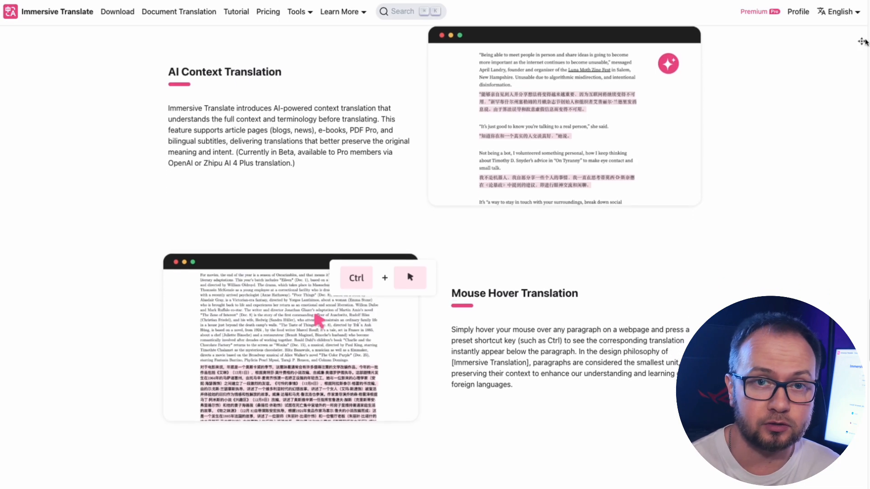
{"action": "scroll", "scroll_direction": "down", "scroll_amount": 3}
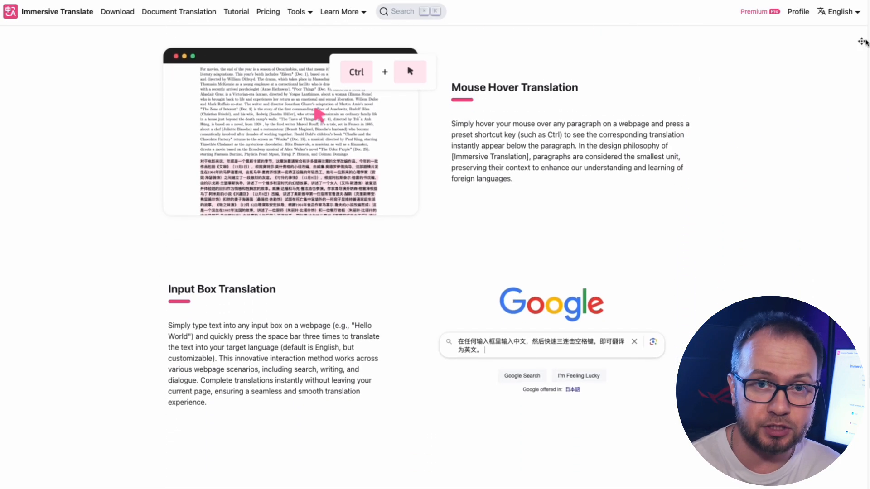
{"action": "scroll", "scroll_direction": "down", "scroll_amount": 3}
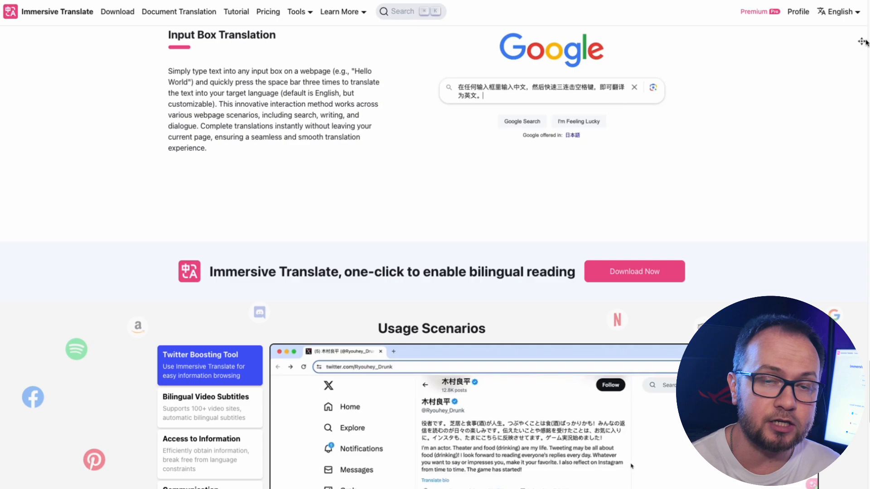
{"action": "scroll", "scroll_direction": "down", "scroll_amount": 3}
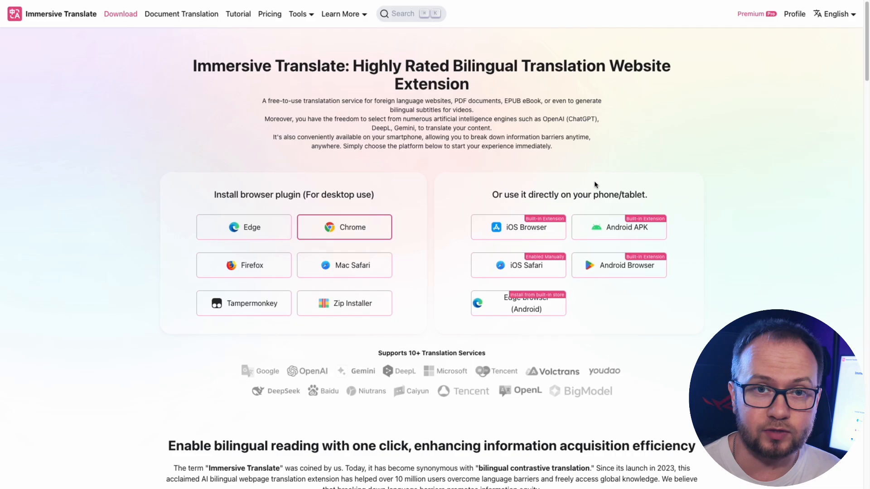
{"action": "mouse_move", "coordinate": [213, 43]}
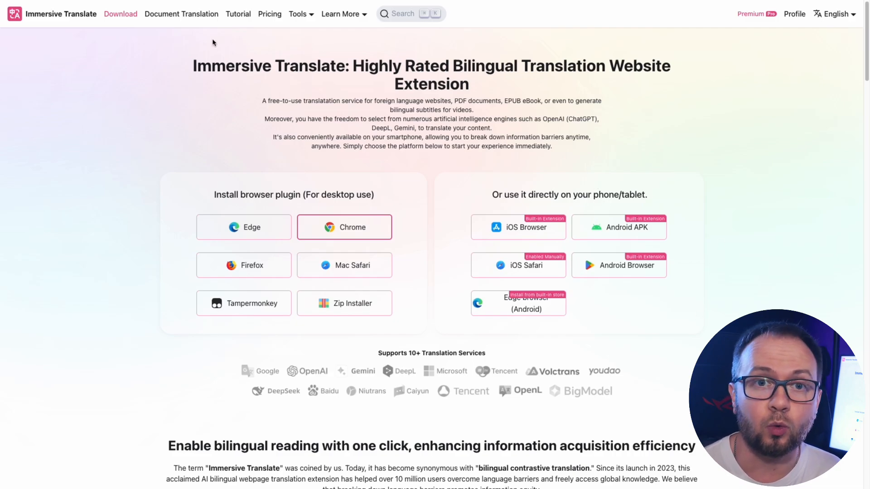
Go to the Tutorial 'How to use?' documentation page.
{"action": "left_click", "coordinate": [238, 15]}
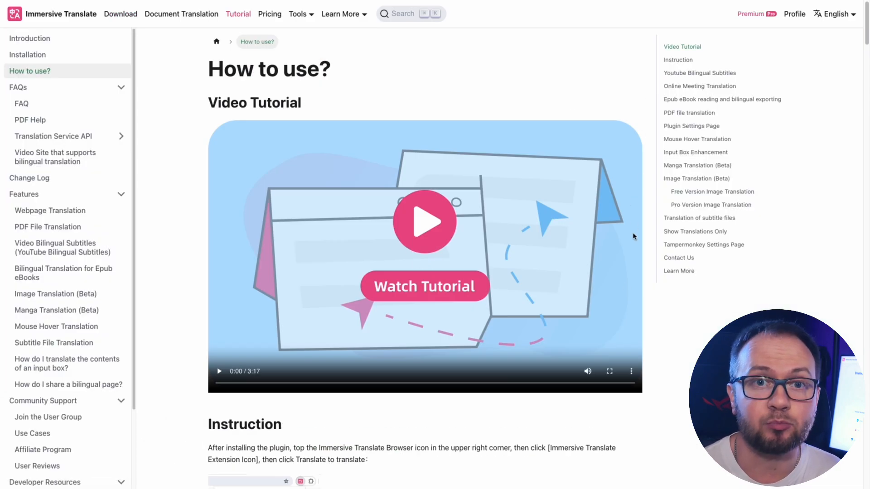
Play the Watch Tutorial video and read the Instruction, Epub and Mouse Hover Translation sections.
{"action": "left_click", "coordinate": [424, 223]}
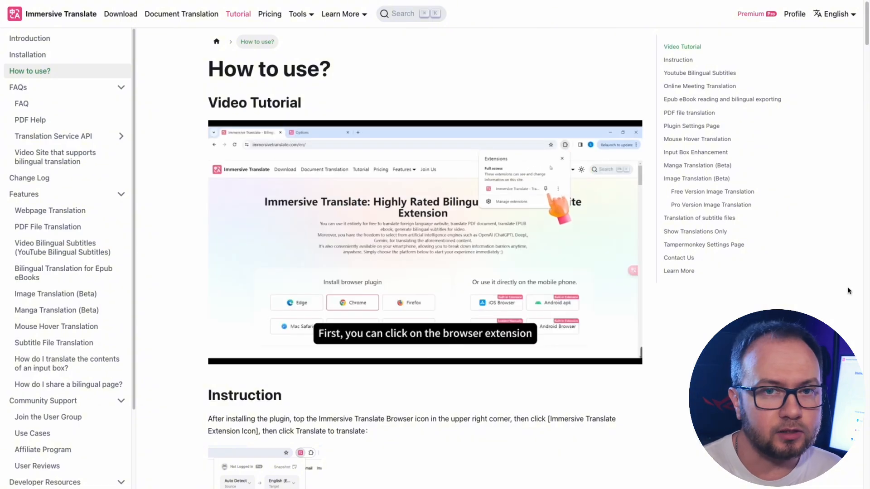
{"action": "scroll", "scroll_direction": "down", "scroll_amount": 3}
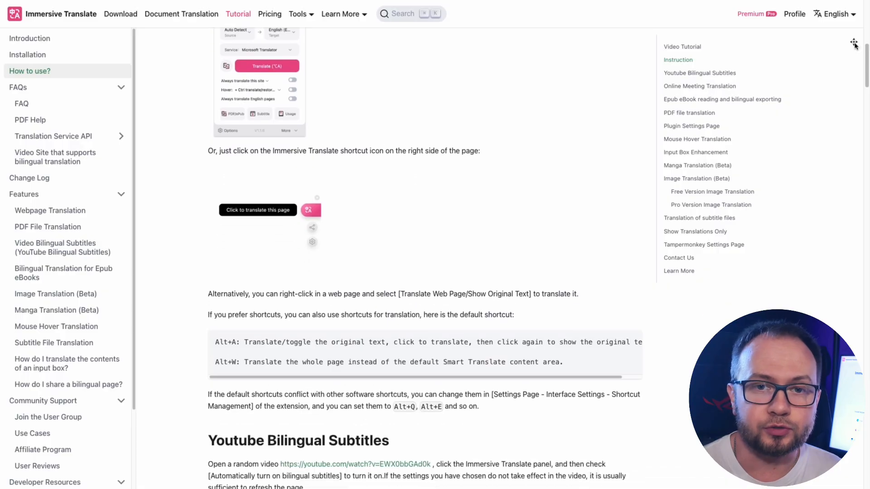
{"action": "scroll", "scroll_direction": "down", "scroll_amount": 3}
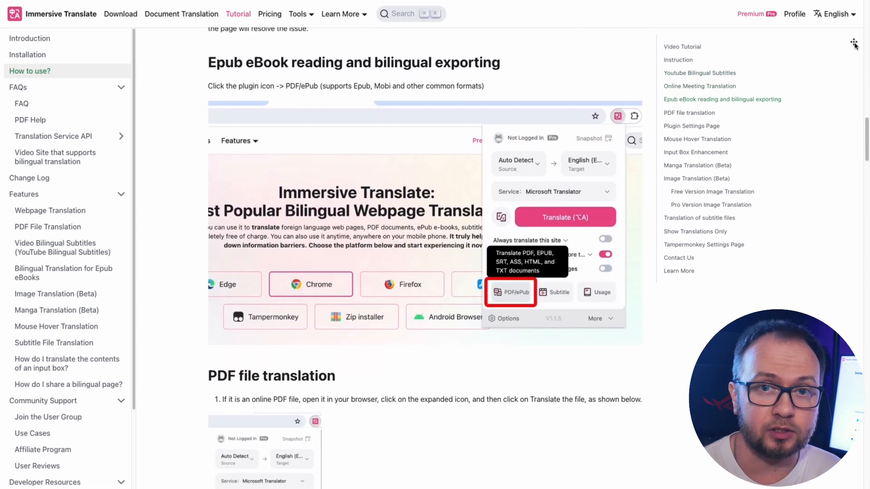
{"action": "scroll", "scroll_direction": "down", "scroll_amount": 3}
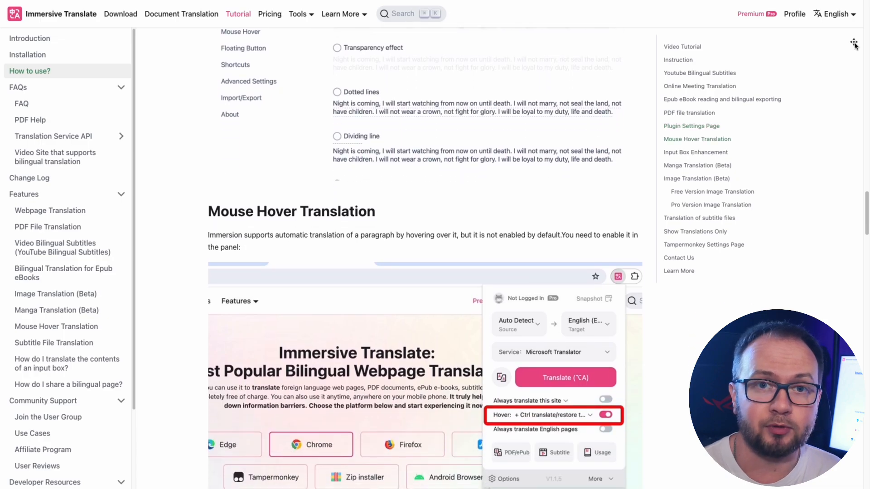
{"action": "scroll", "scroll_direction": "down", "scroll_amount": 3}
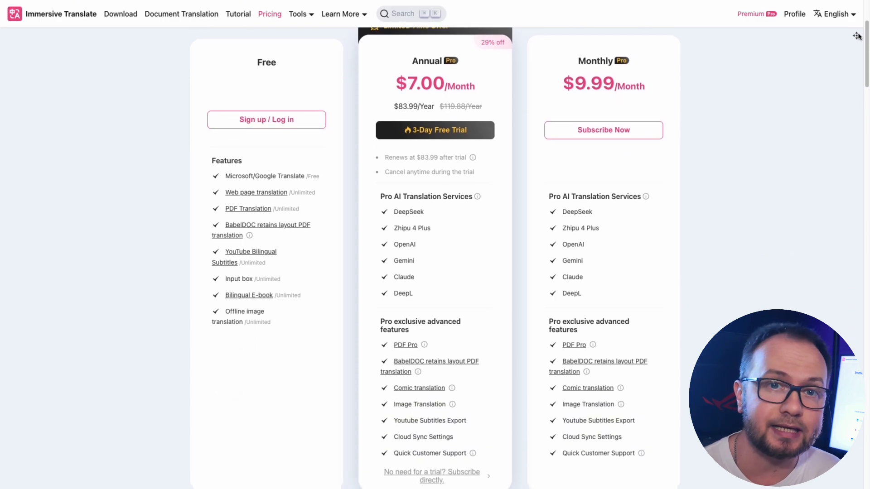
Scroll past the plan cards to the DeepL, AI PDF and Pro manga translation sections.
{"action": "scroll", "scroll_direction": "down", "scroll_amount": 3}
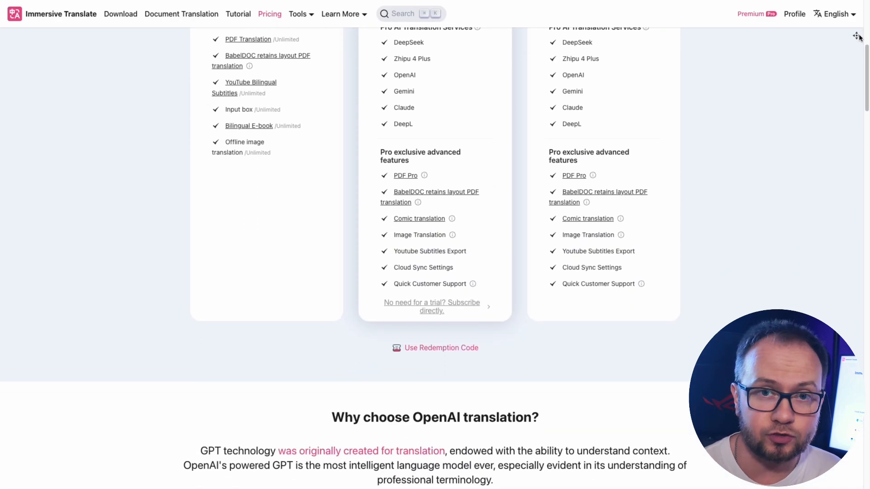
{"action": "scroll", "scroll_direction": "down", "scroll_amount": 3}
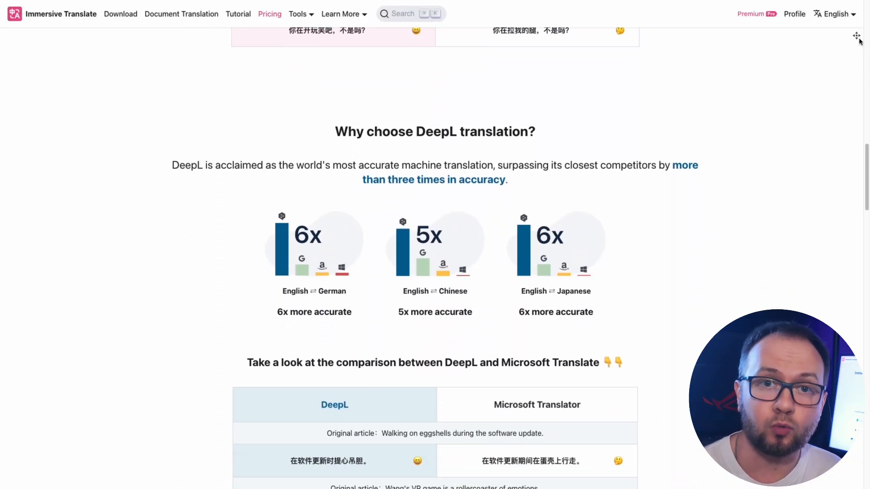
{"action": "scroll", "scroll_direction": "down", "scroll_amount": 3}
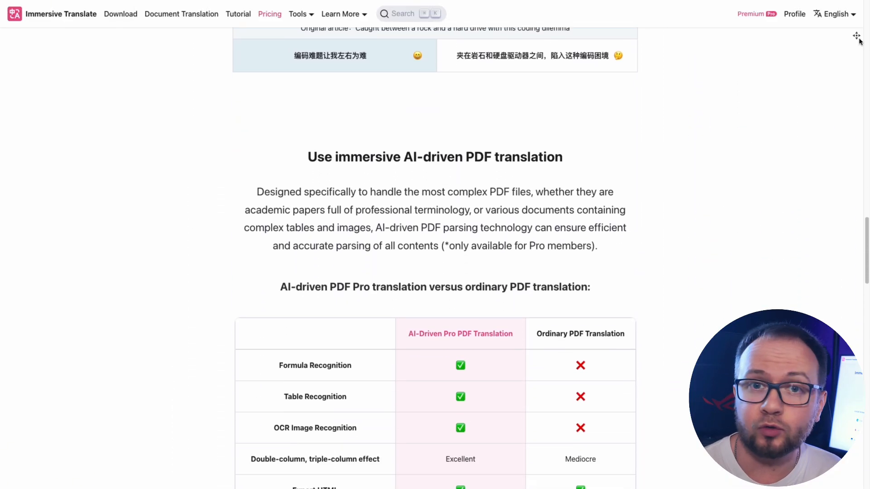
{"action": "scroll", "scroll_direction": "down", "scroll_amount": 3}
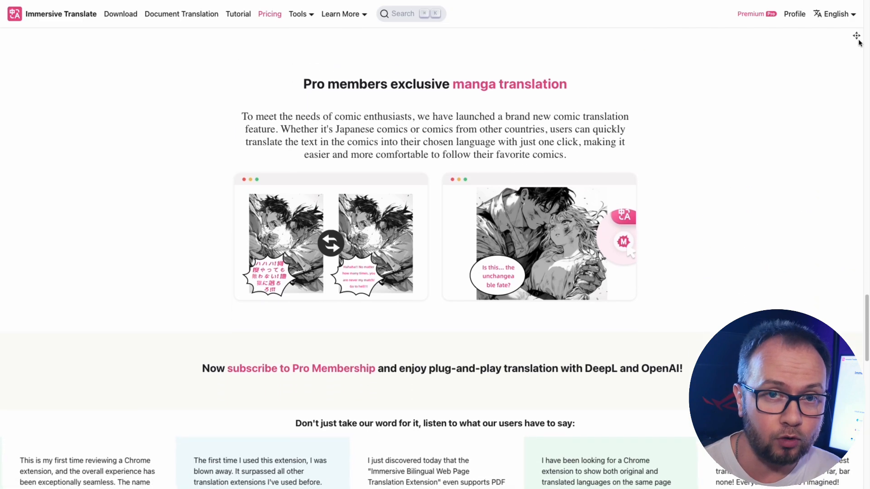